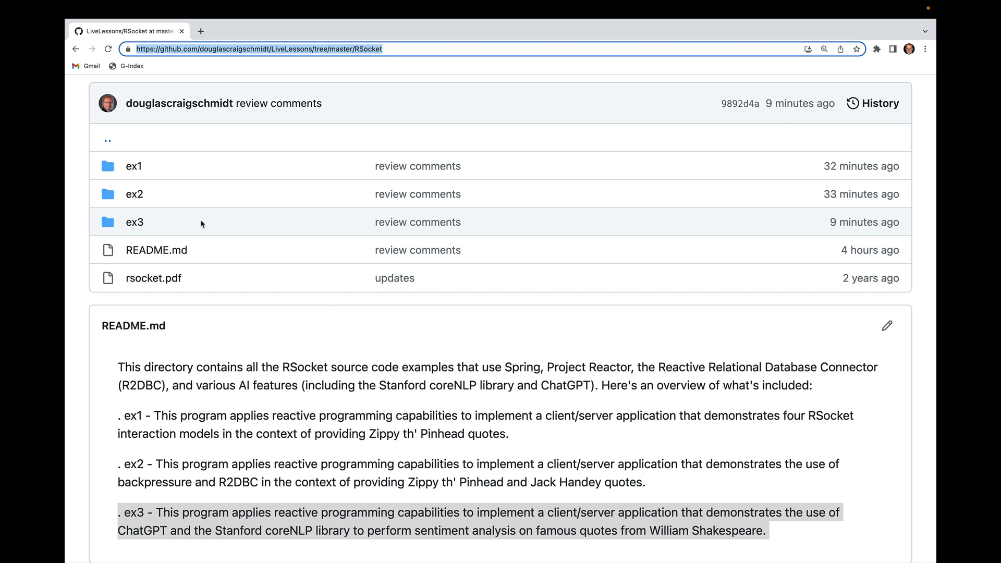
pyautogui.moveTo(575, 515)
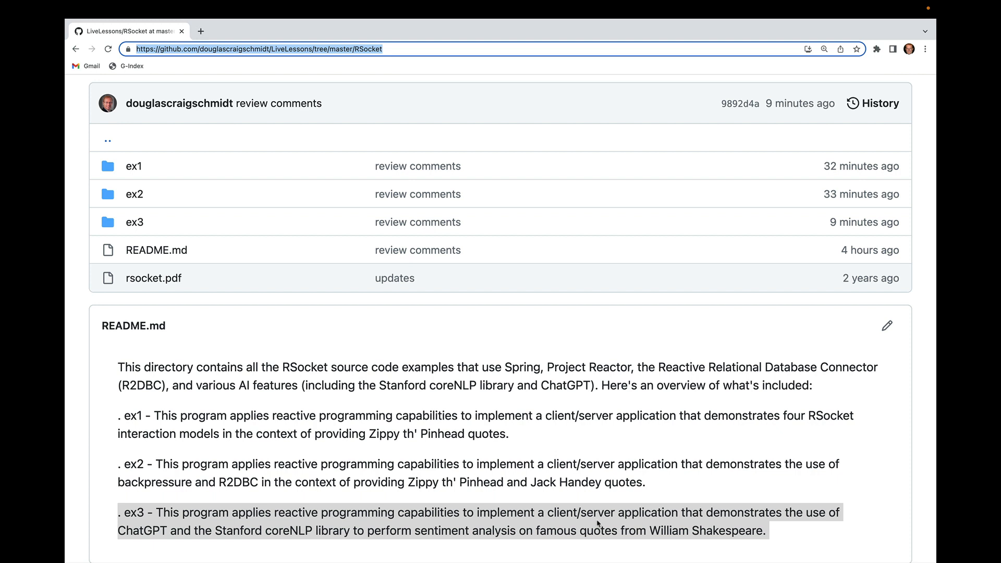
pyautogui.moveTo(398, 196)
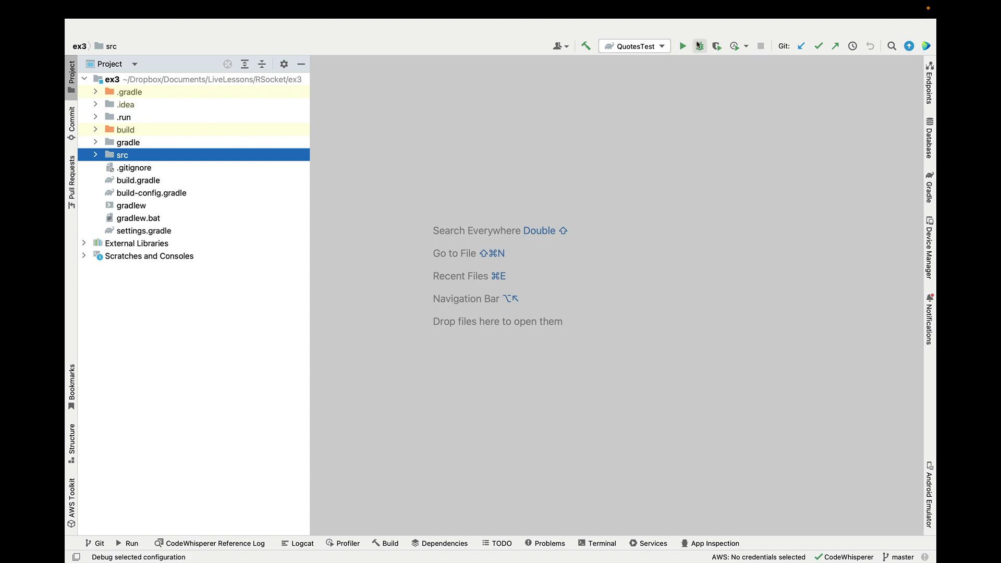
# Run QuotesTest and open ChatGPTSentimentController.java from src > quotes > responder > chatgptsentiment.
pyautogui.click(701, 46)
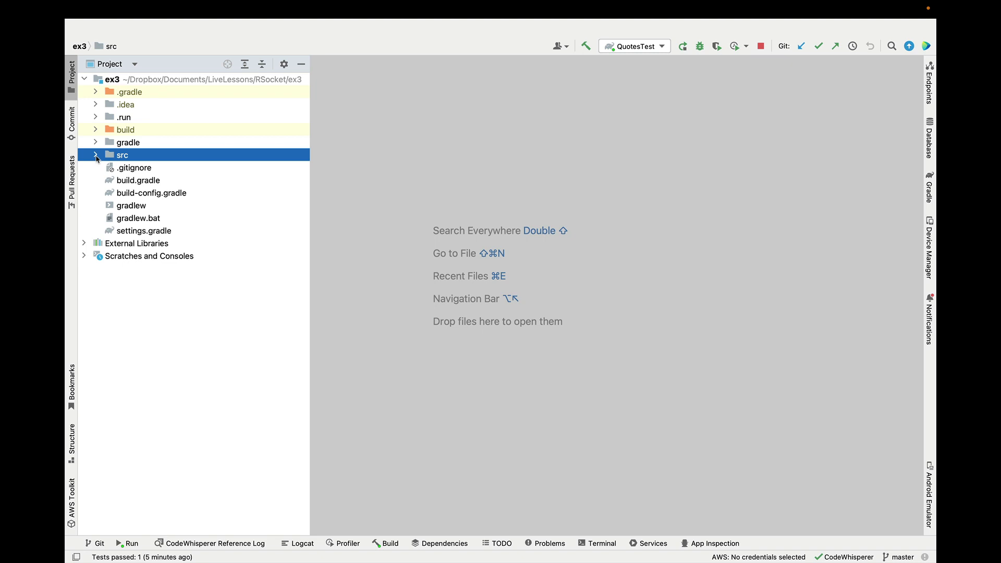
pyautogui.click(95, 155)
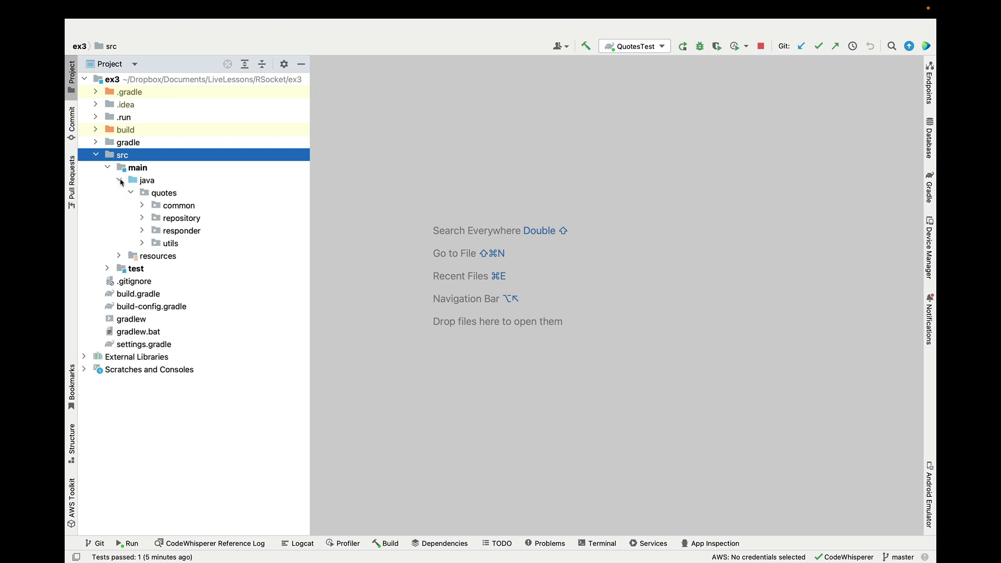
pyautogui.click(141, 230)
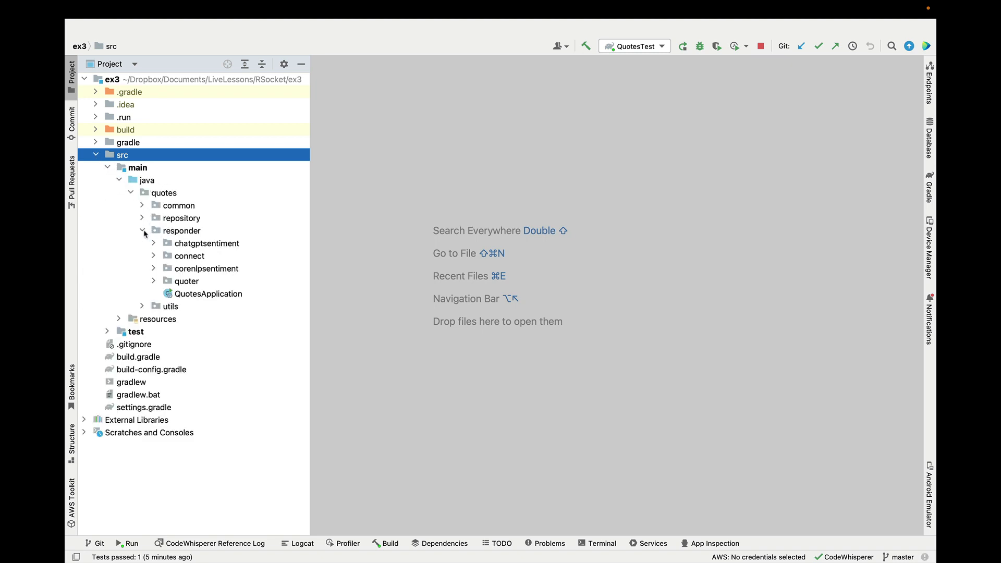
pyautogui.click(153, 244)
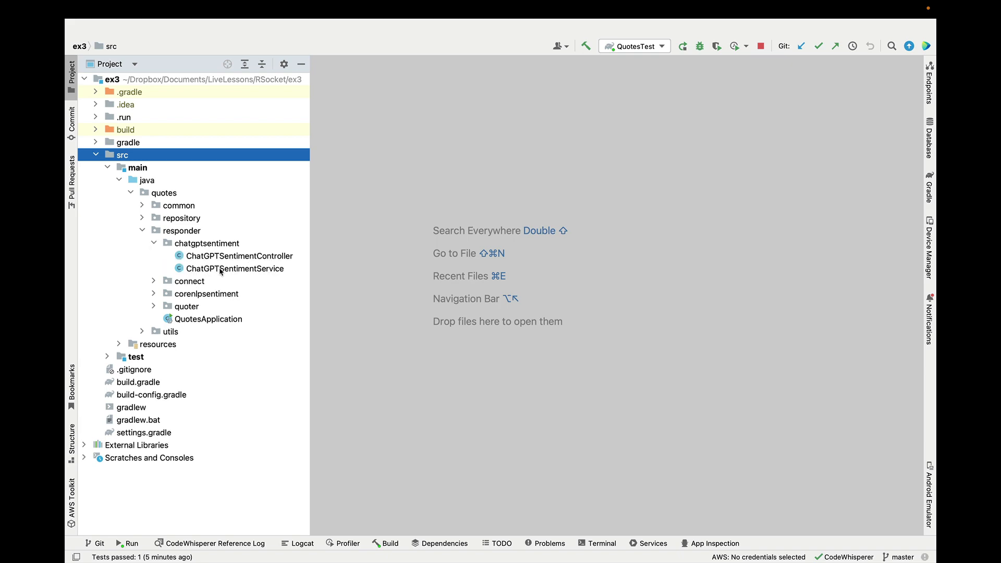
pyautogui.doubleClick(239, 257)
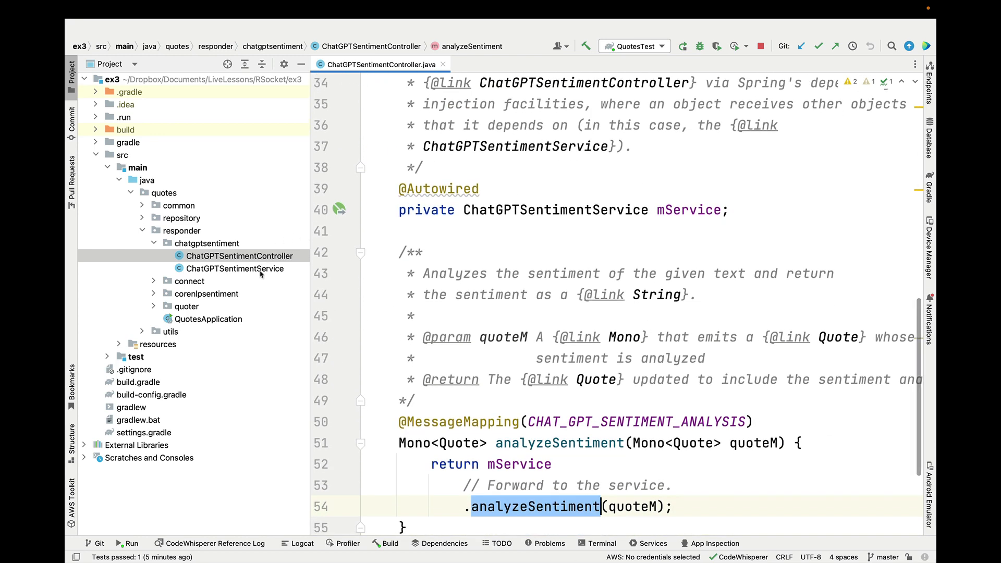
# Open ChatGPTSentimentService.java and scroll to its getSentimentFromChatGPT method.
pyautogui.click(235, 269)
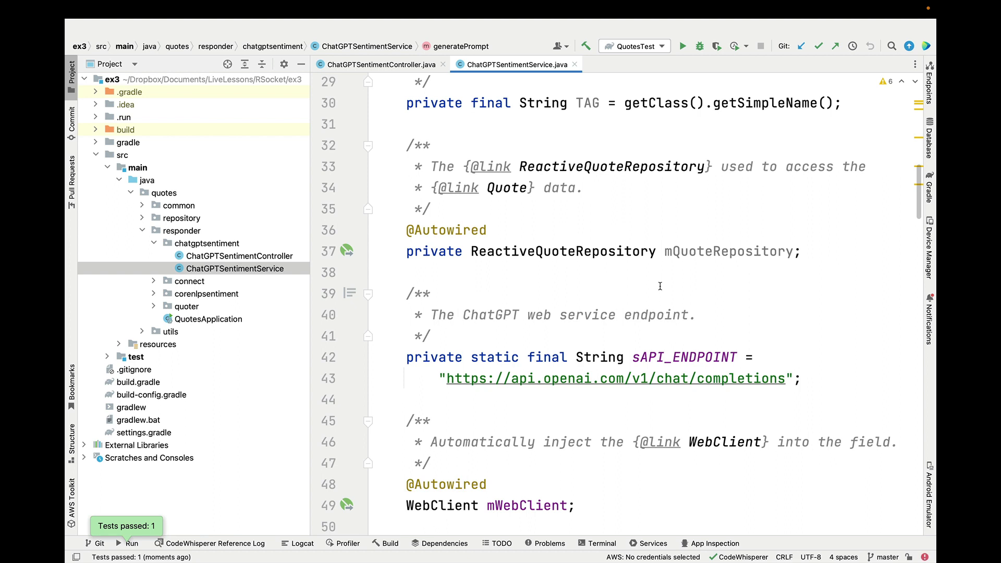
pyautogui.scroll(-3)
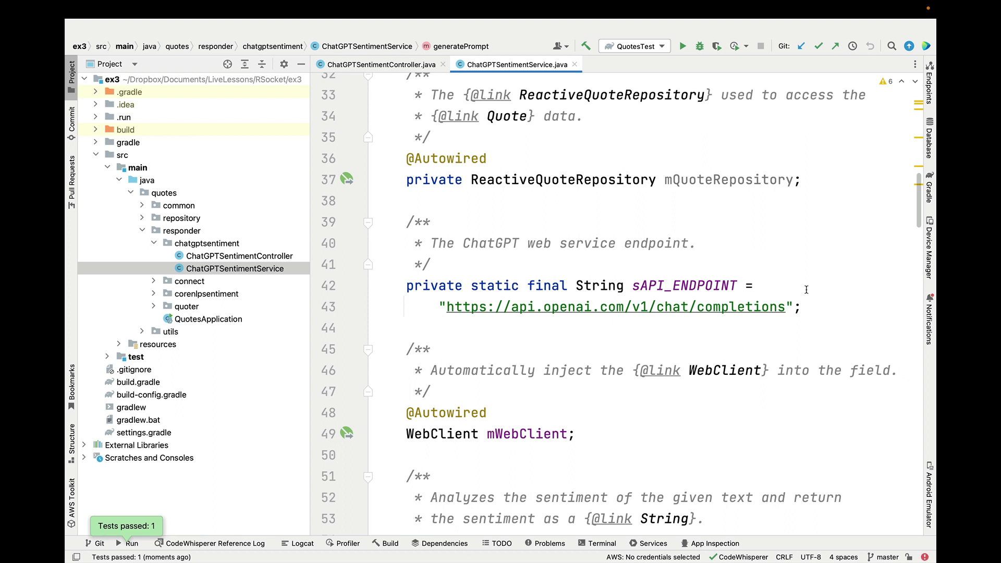
pyautogui.scroll(-3)
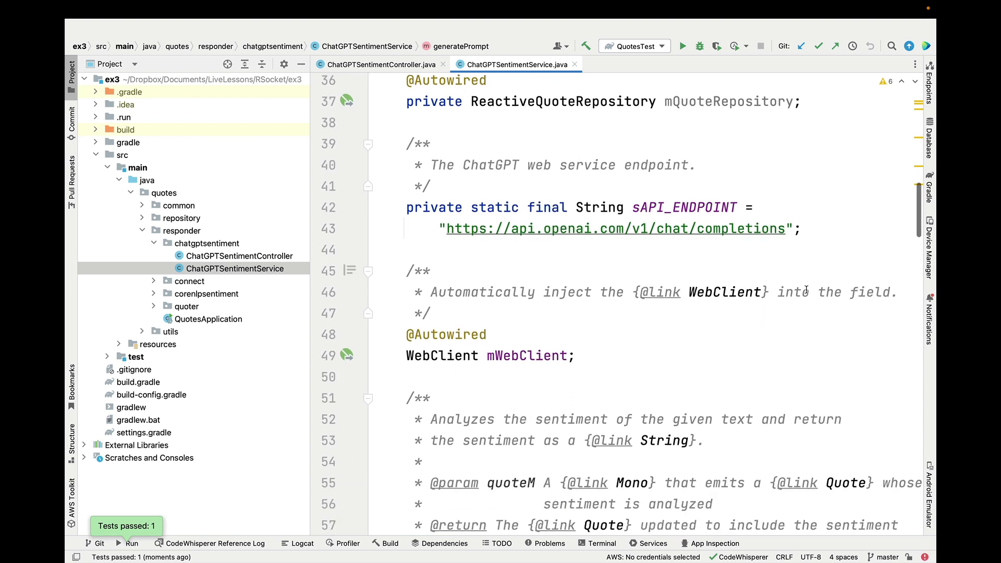
pyautogui.scroll(-3)
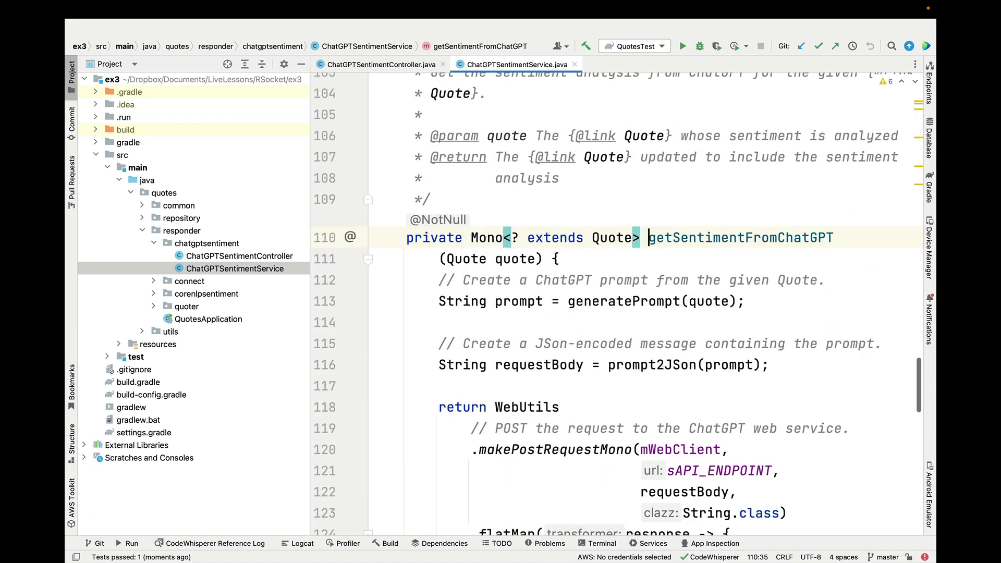
pyautogui.scroll(-3)
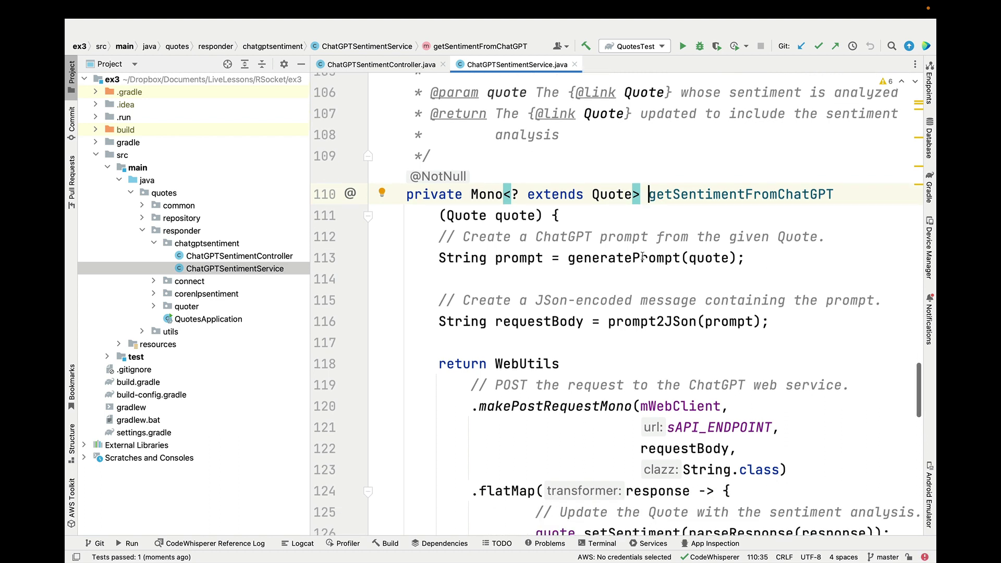
pyautogui.doubleClick(709, 259)
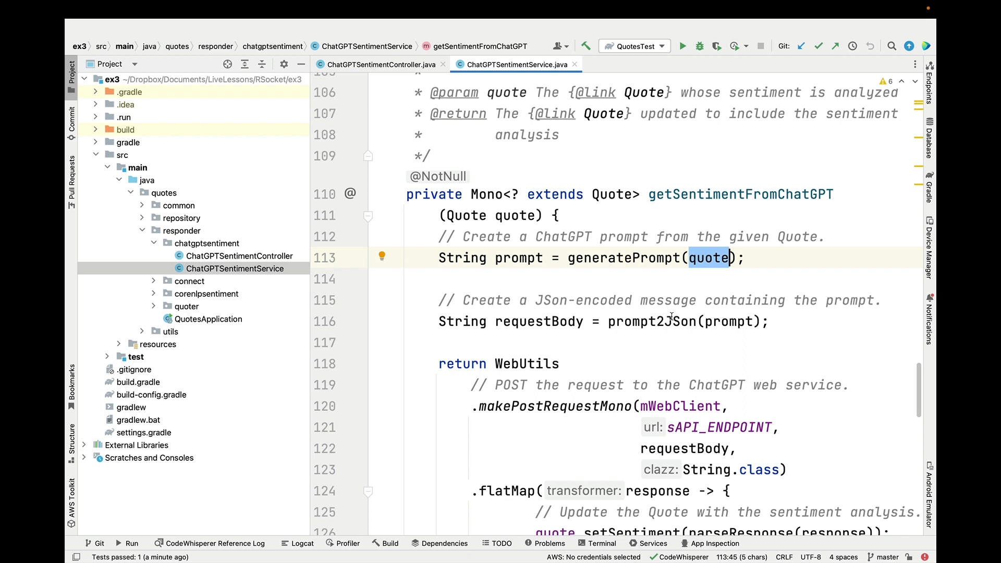
pyautogui.doubleClick(652, 321)
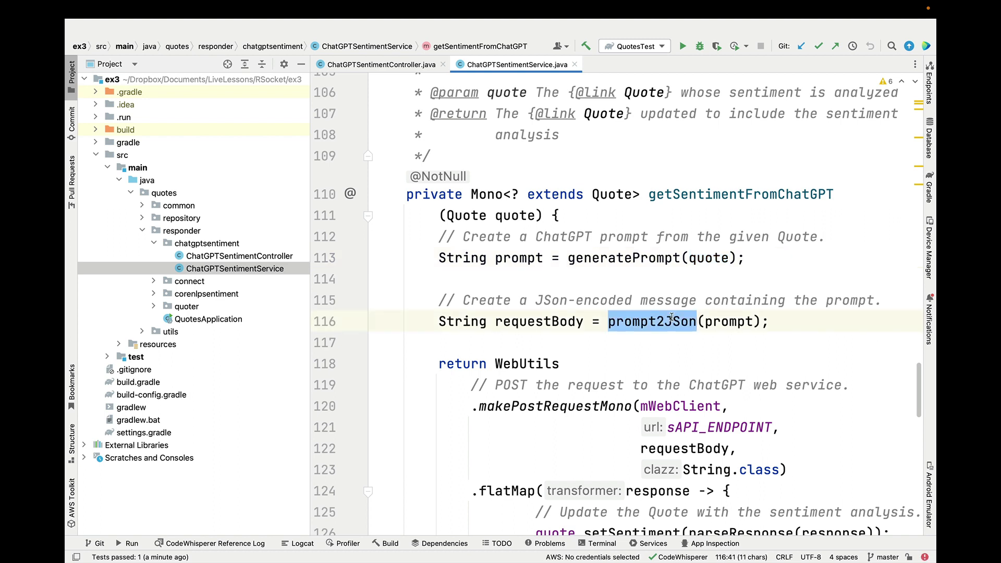
pyautogui.scroll(-3)
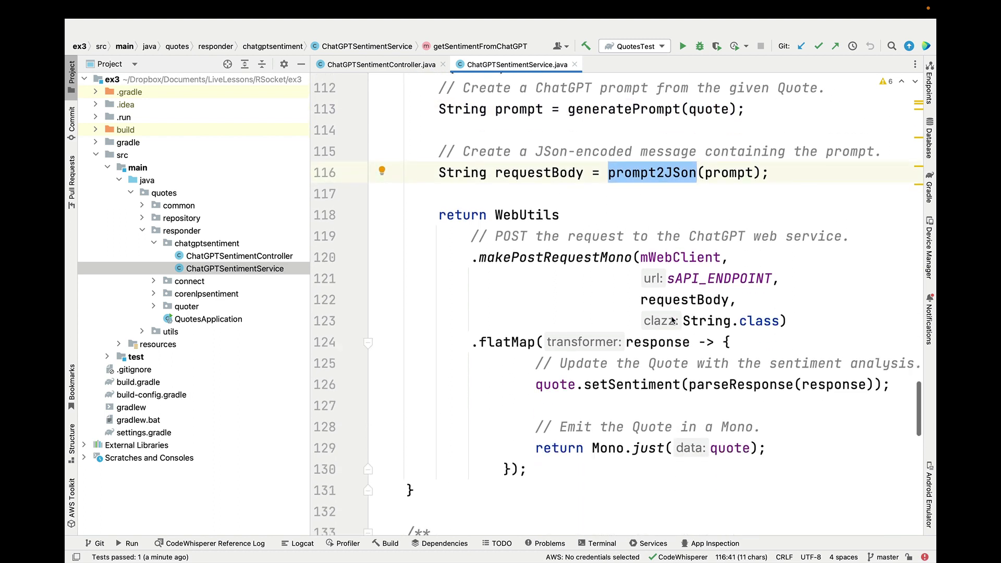
pyautogui.scroll(-3)
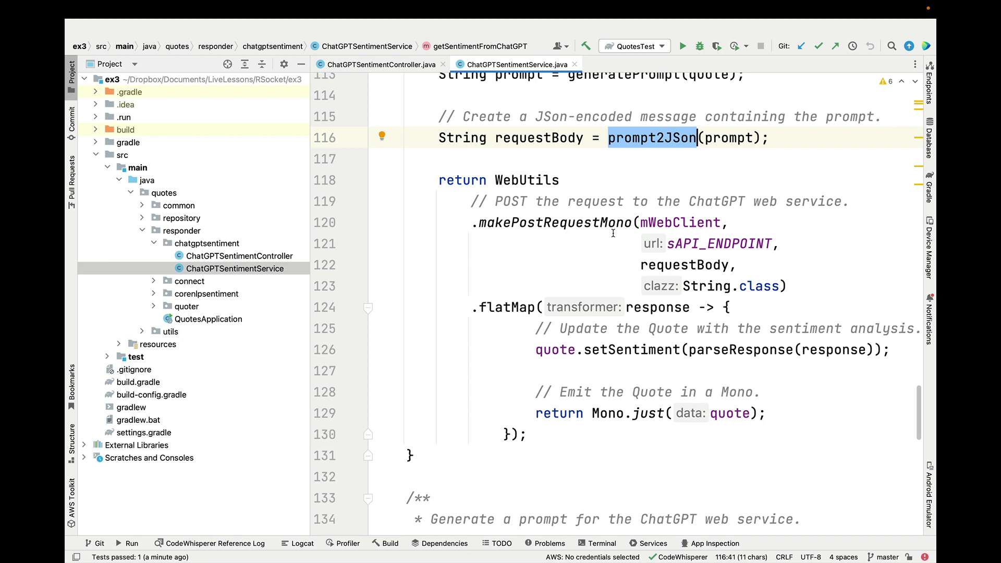
pyautogui.moveTo(636, 329)
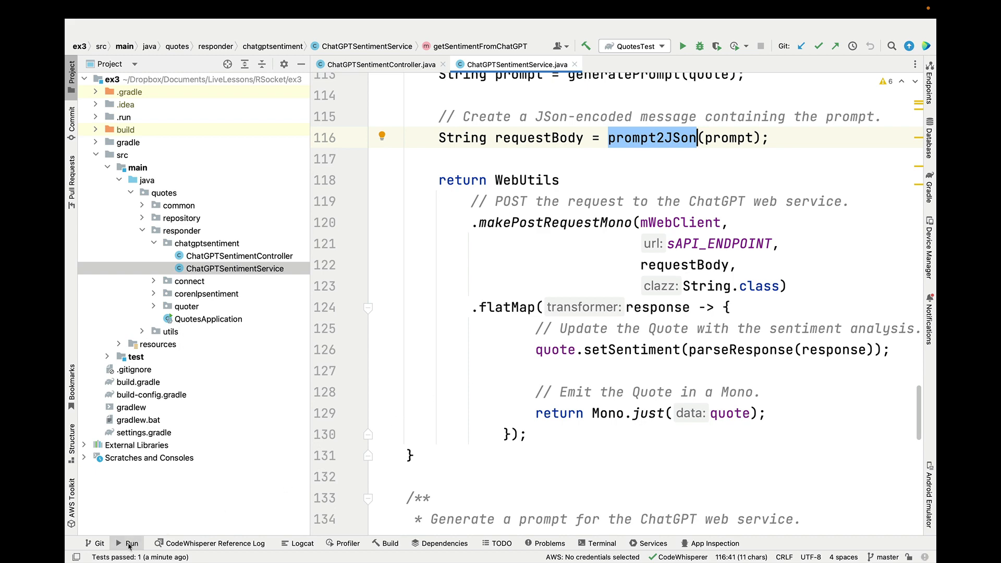
# Show the QuotesTest Run console and scroll to ChatGPT's Macbeth sentiment analysis output.
pyautogui.click(129, 558)
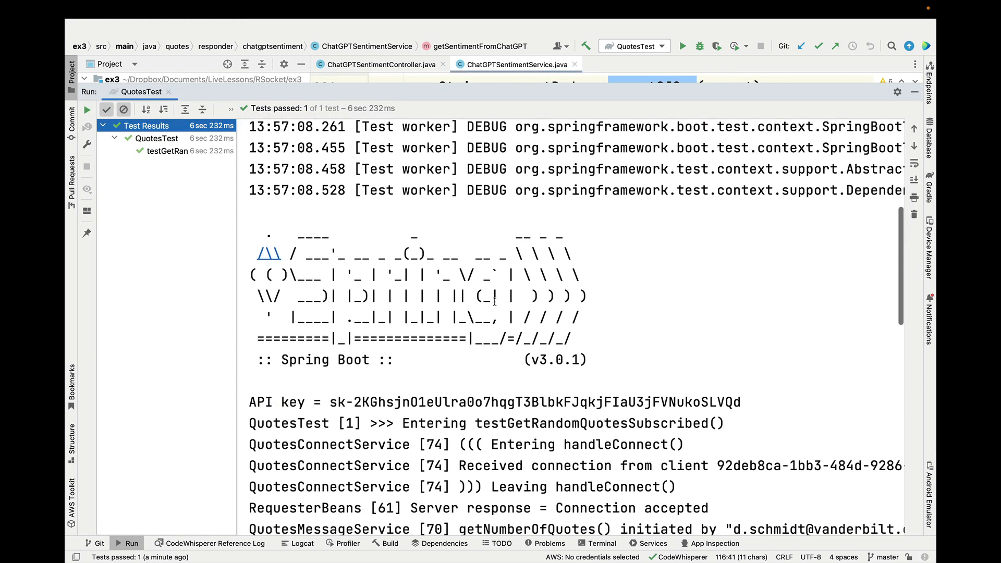
pyautogui.scroll(-3)
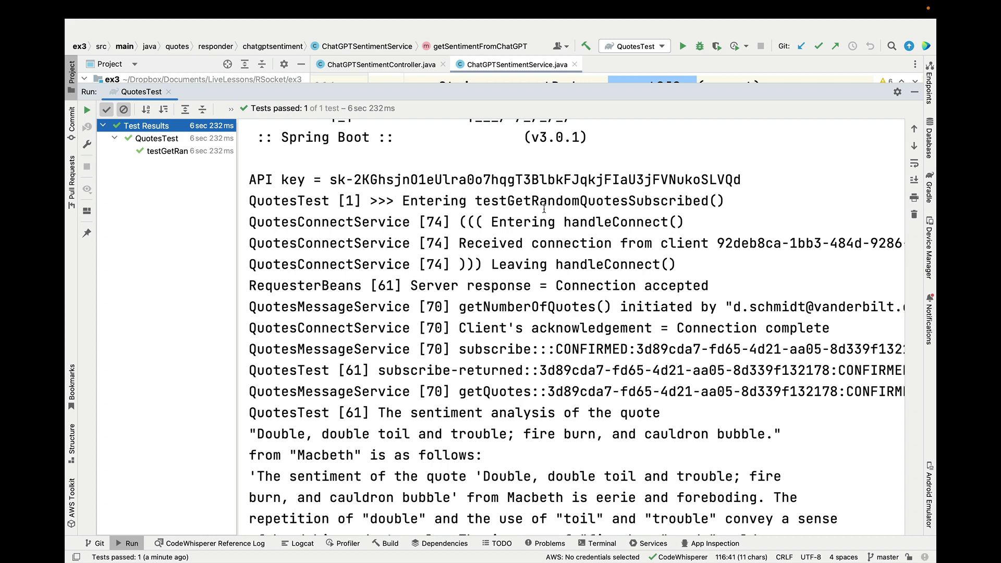
pyautogui.scroll(-3)
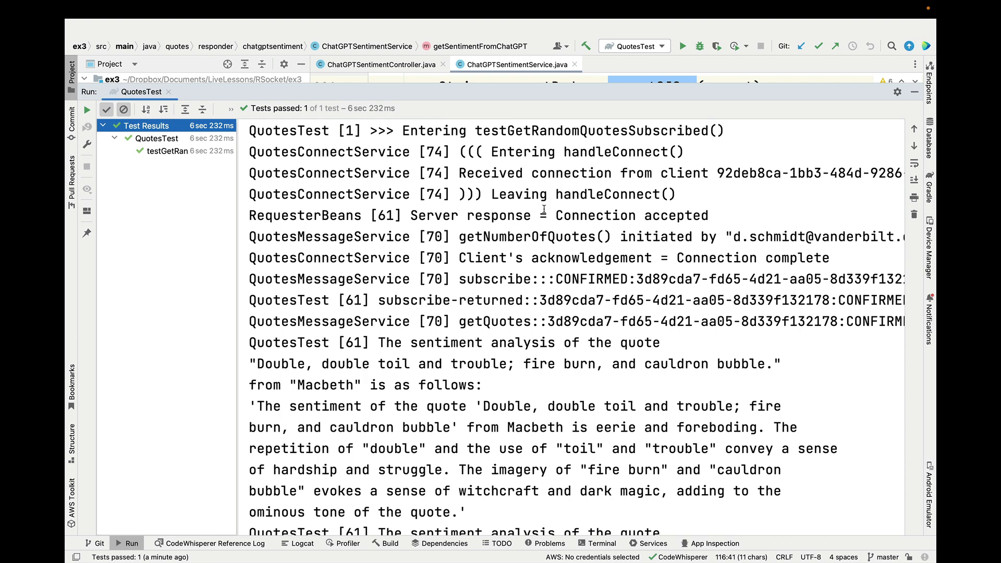
pyautogui.scroll(-3)
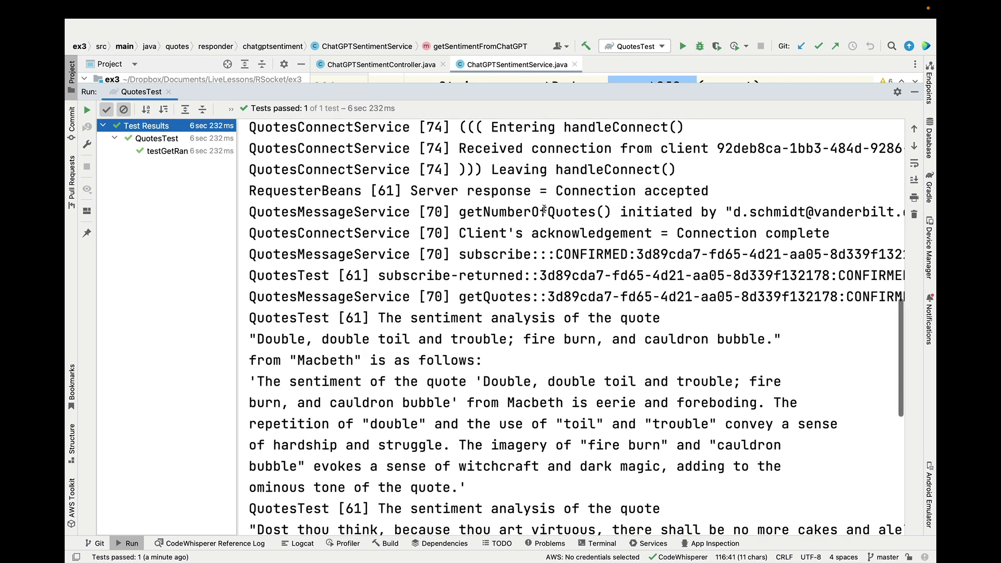
pyautogui.scroll(-3)
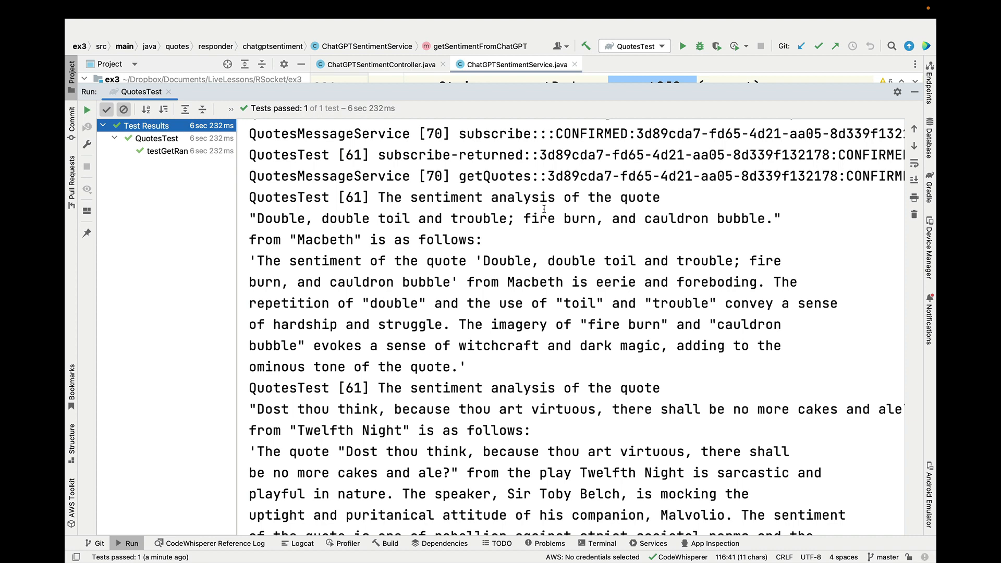
pyautogui.moveTo(533, 222)
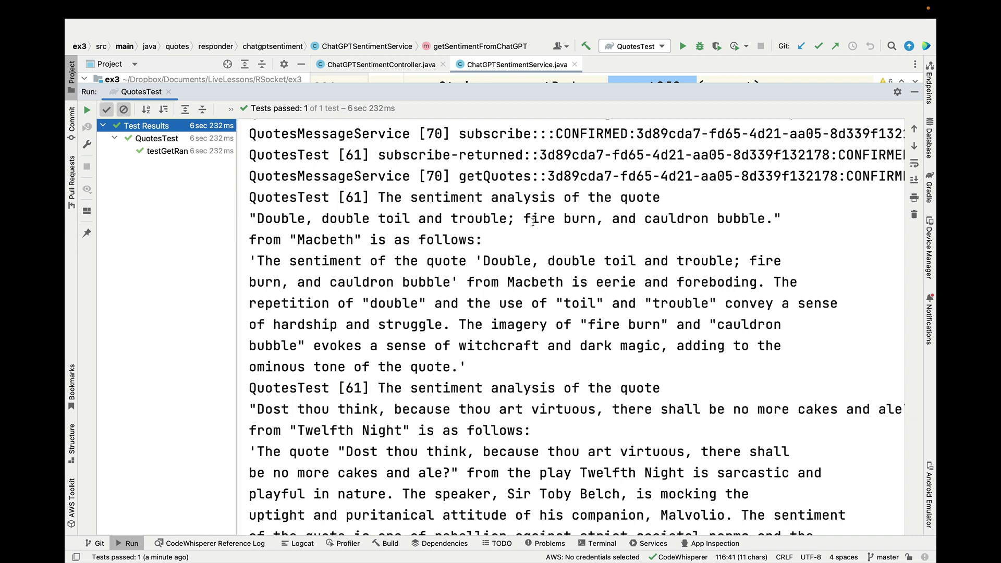
pyautogui.moveTo(551, 300)
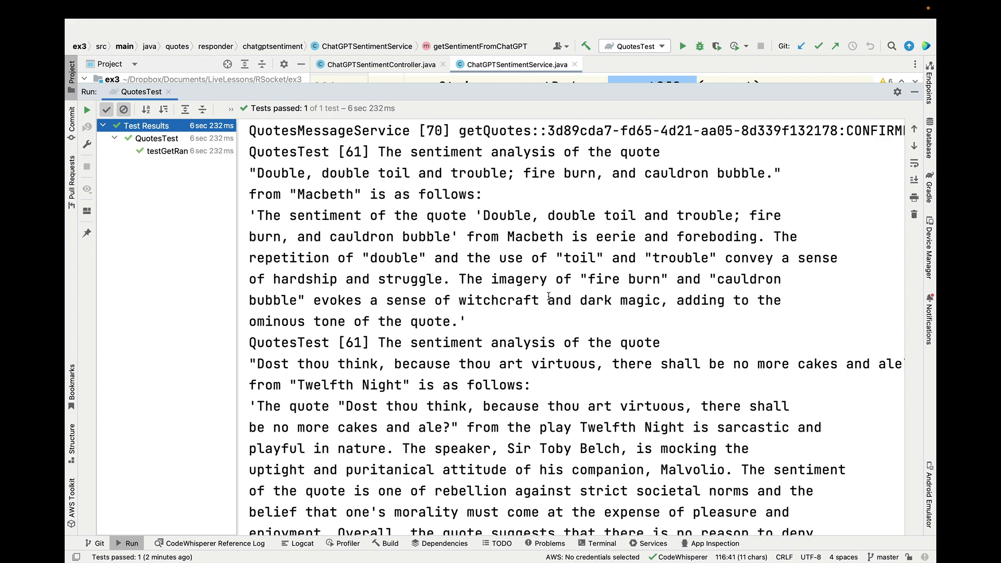
pyautogui.scroll(-3)
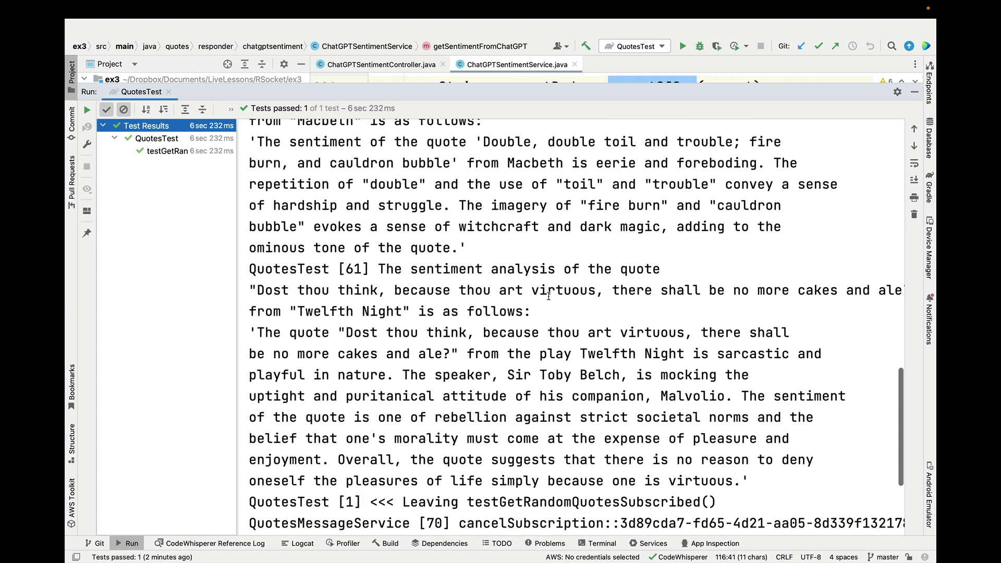
pyautogui.hscroll(3)
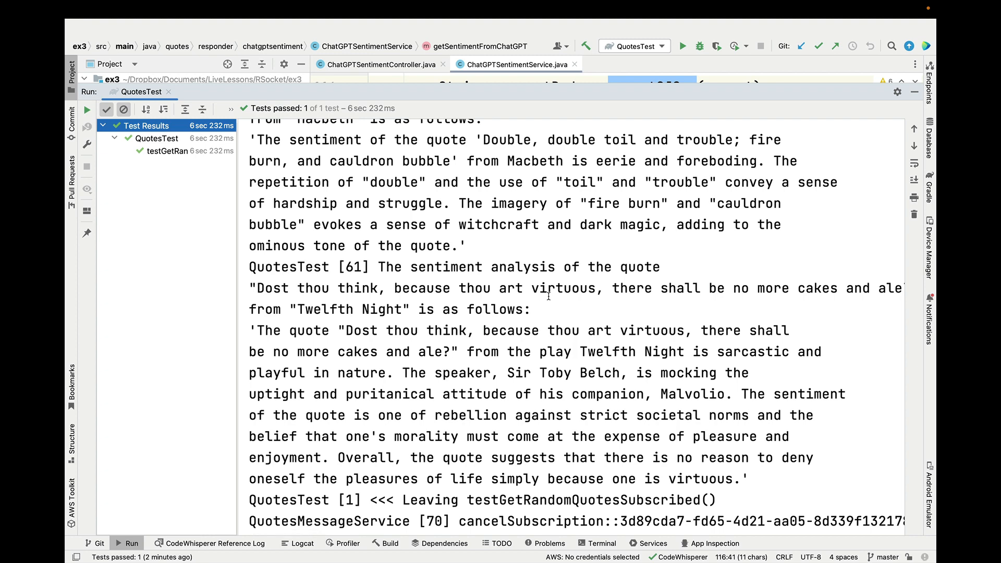
pyautogui.scroll(-3)
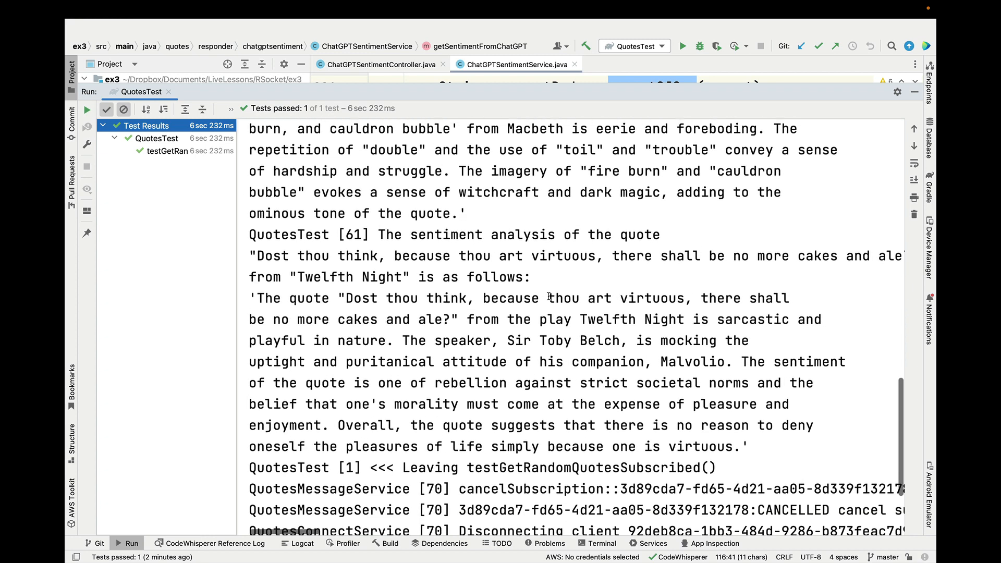
pyautogui.scroll(-3)
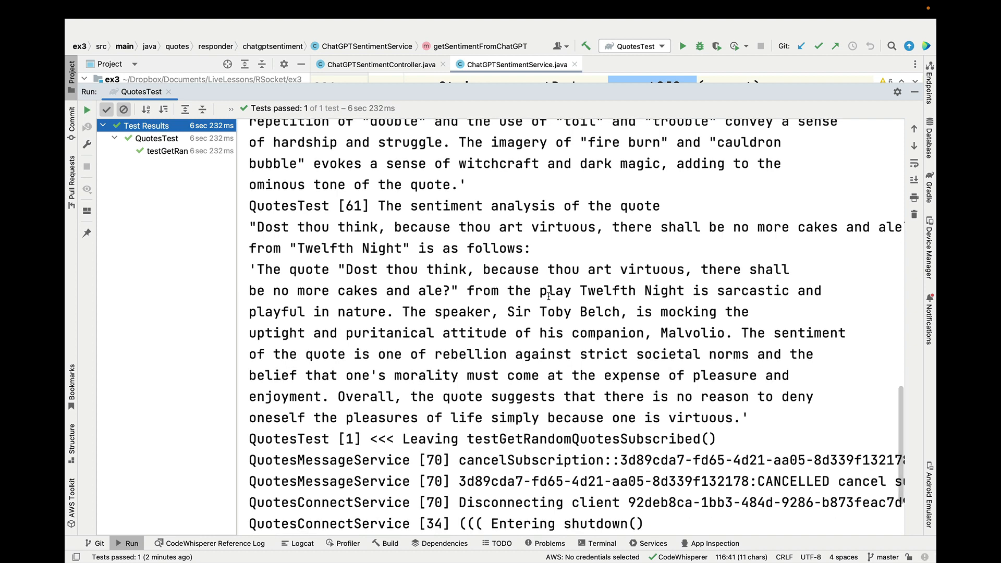